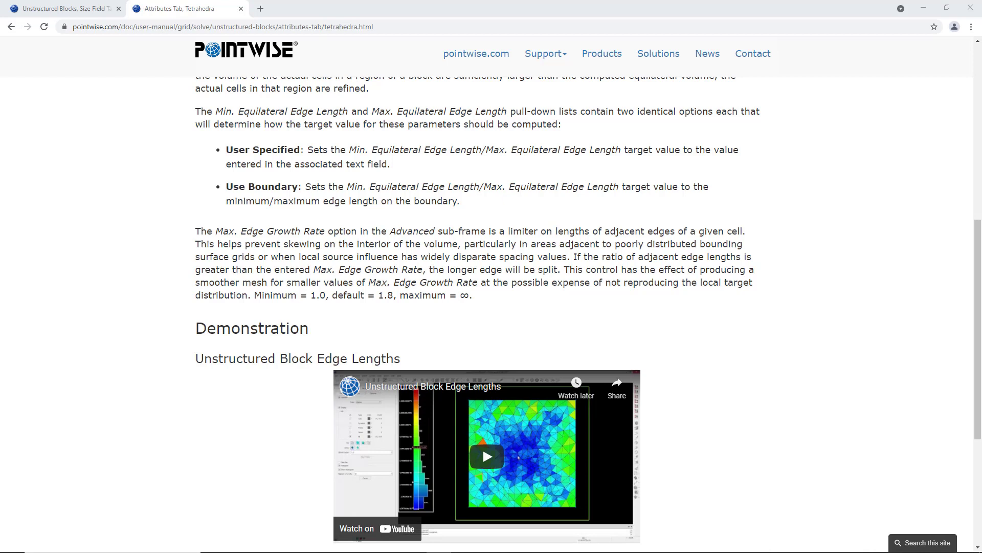
mouse_move(189, 263)
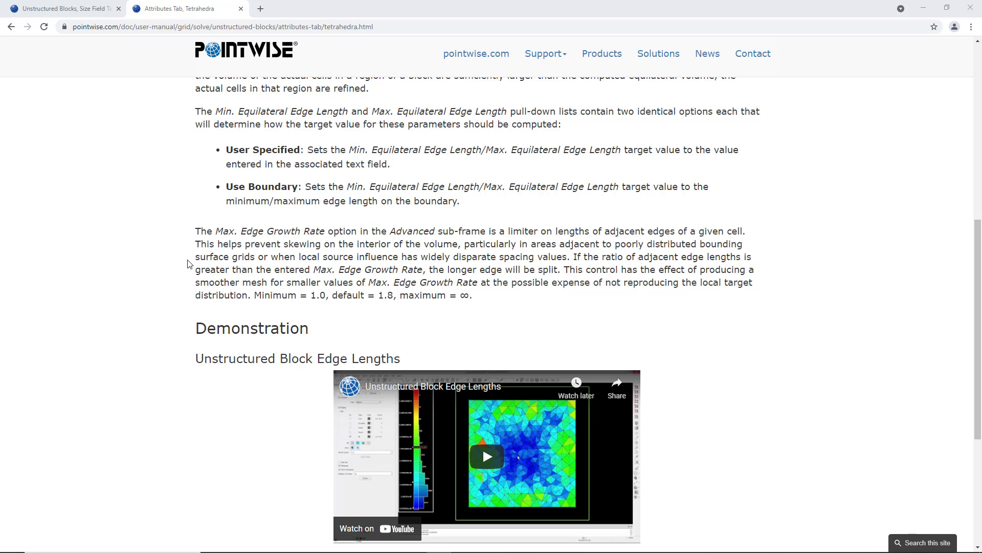
Step: Review tetrahedra and decay settings, then initialize blk-1 to blk-3 into 5,760,995 tet cells
click(62, 9)
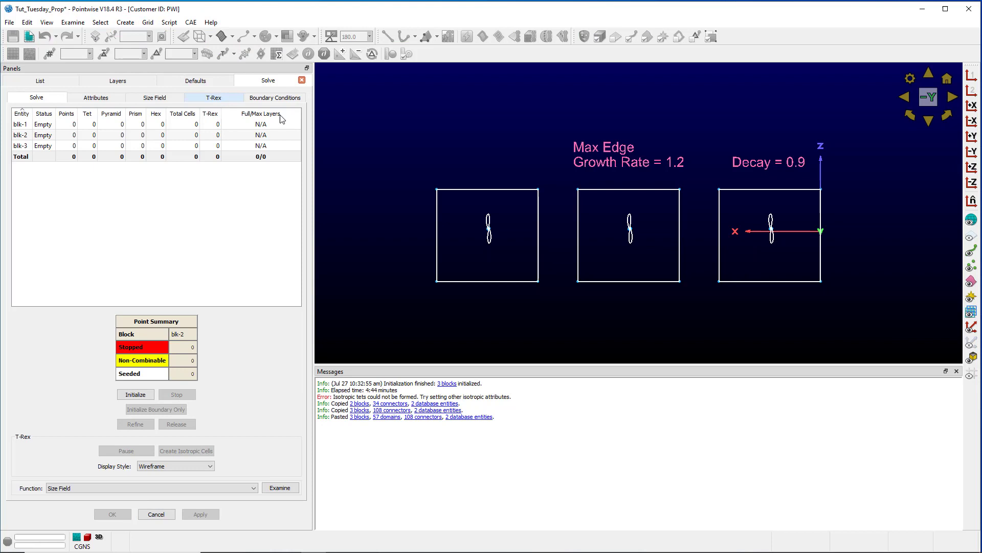
click(95, 97)
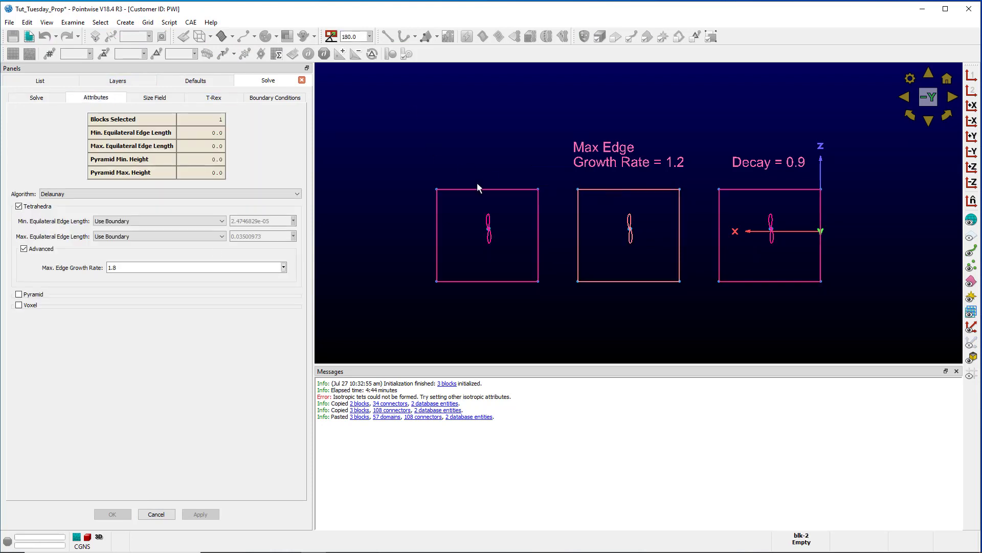
click(195, 268)
text(1.2)
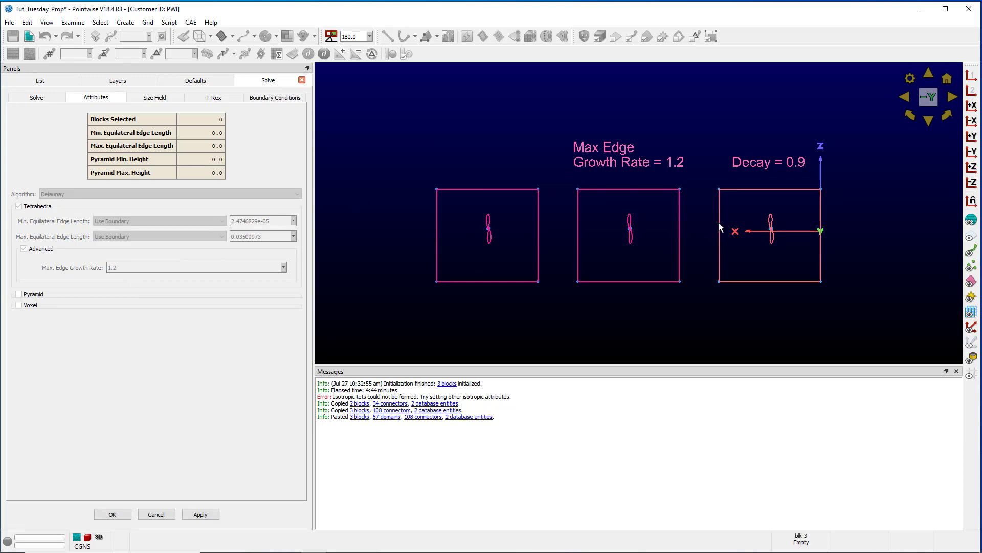
click(155, 97)
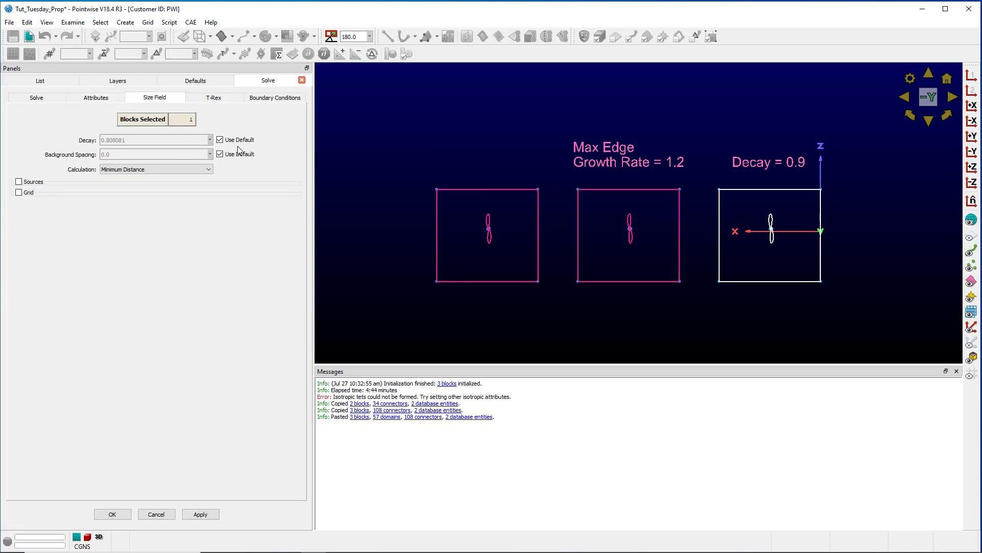
click(220, 140)
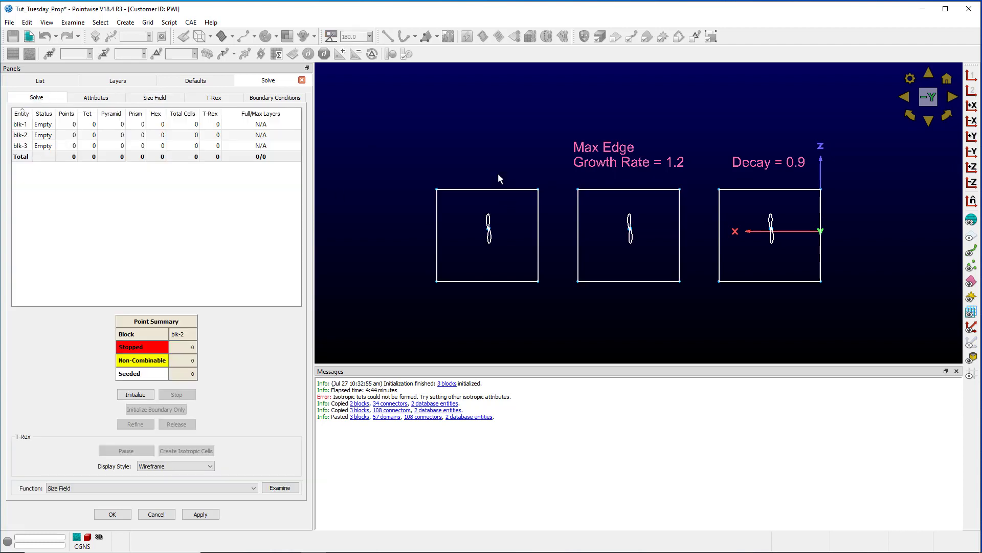
mouse_move(156, 389)
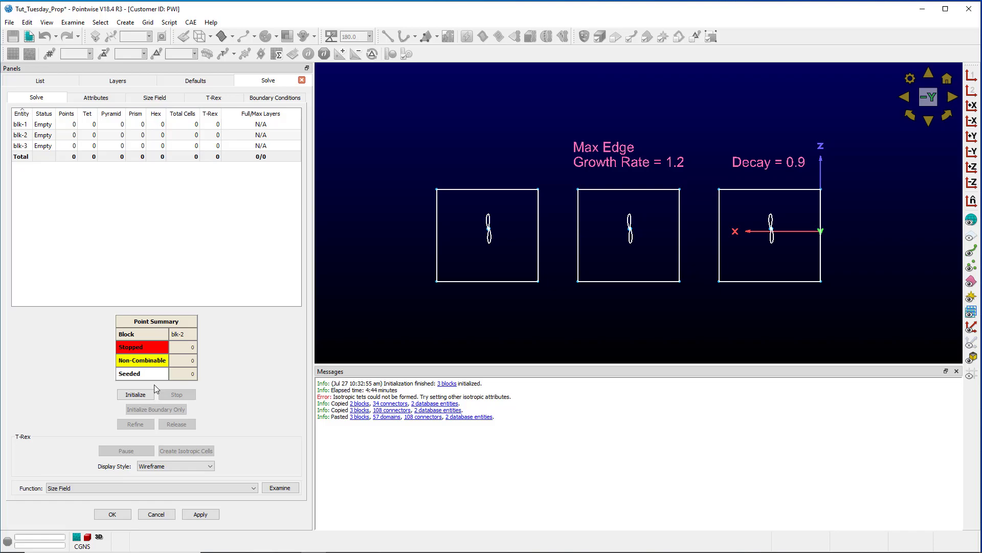
click(135, 394)
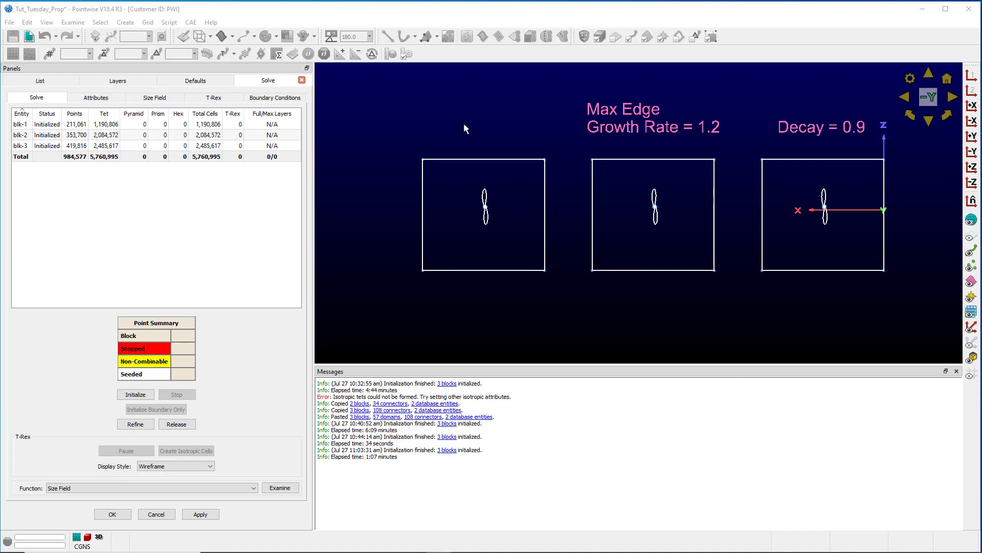
mouse_move(466, 199)
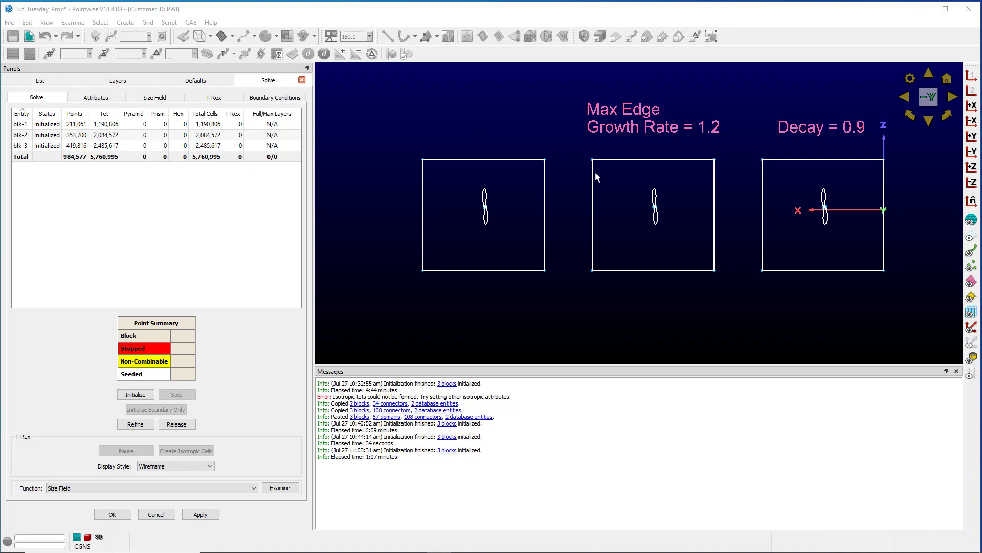
mouse_move(198, 293)
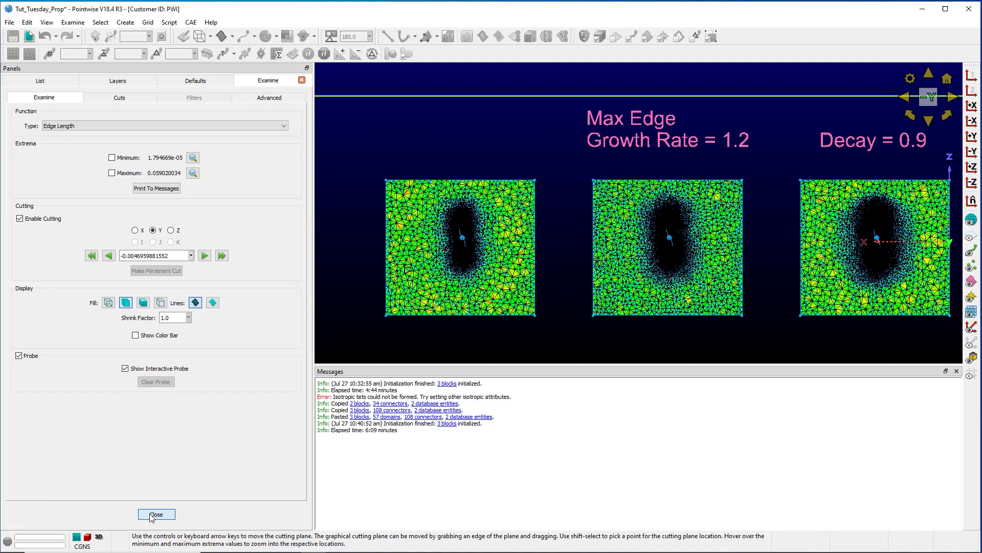
Step: Close the Examine panel's edge-length cut view
click(156, 513)
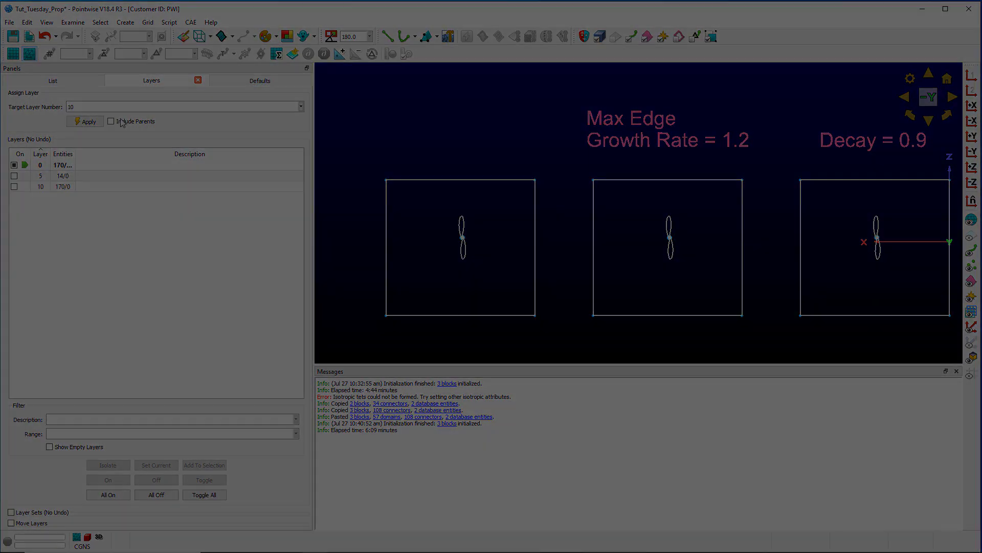
Step: Switch to the blk-4 to blk-6 layer and initialize them into 2,292,396 tets
click(268, 81)
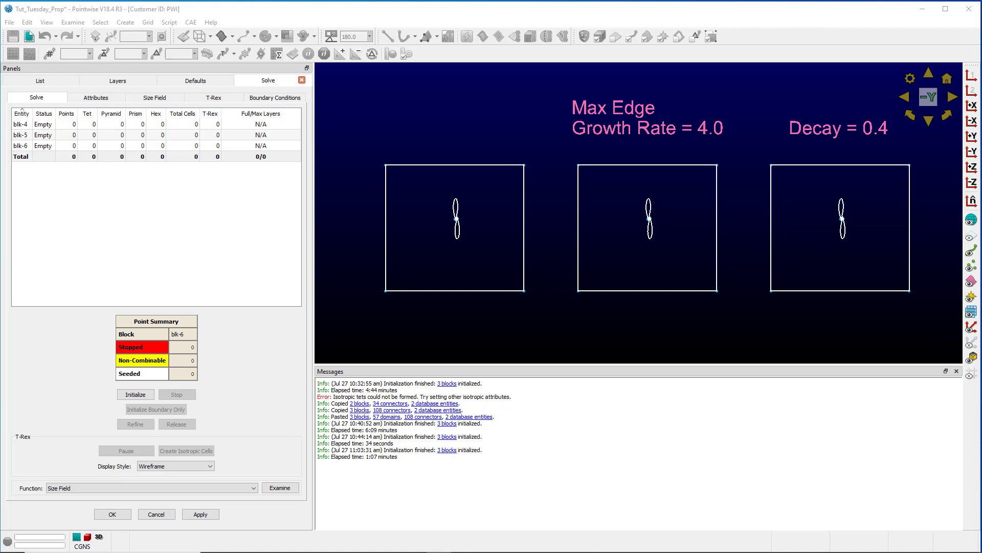
mouse_move(347, 154)
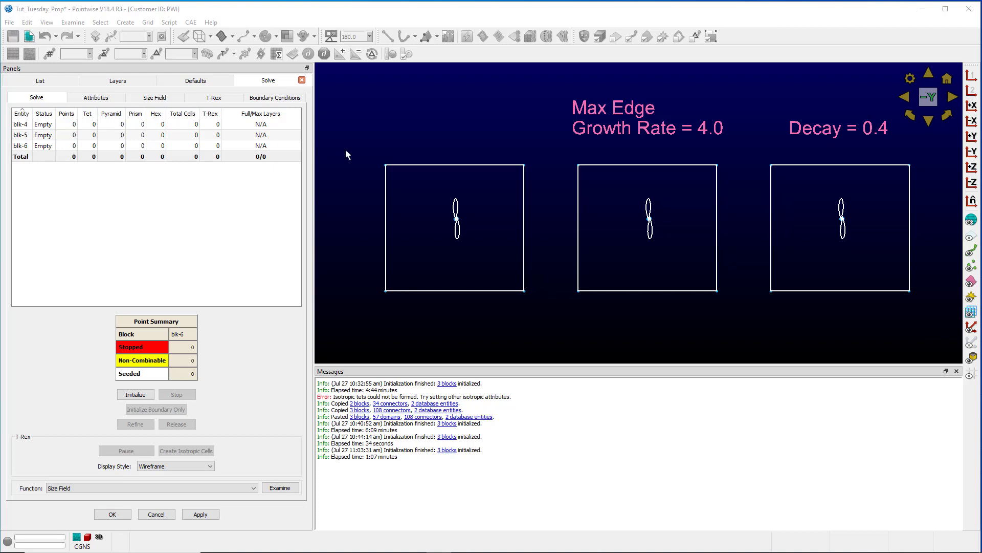
mouse_move(655, 215)
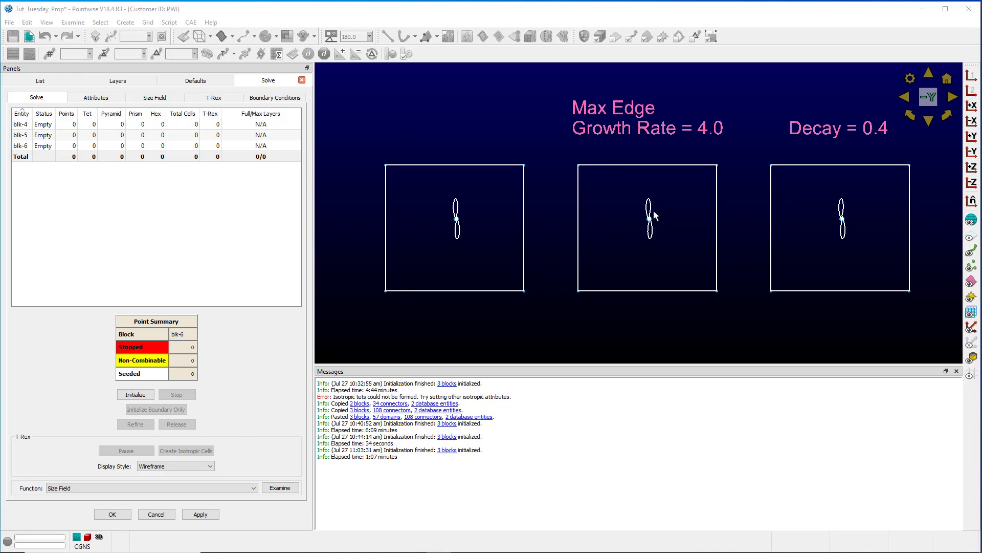
mouse_move(838, 203)
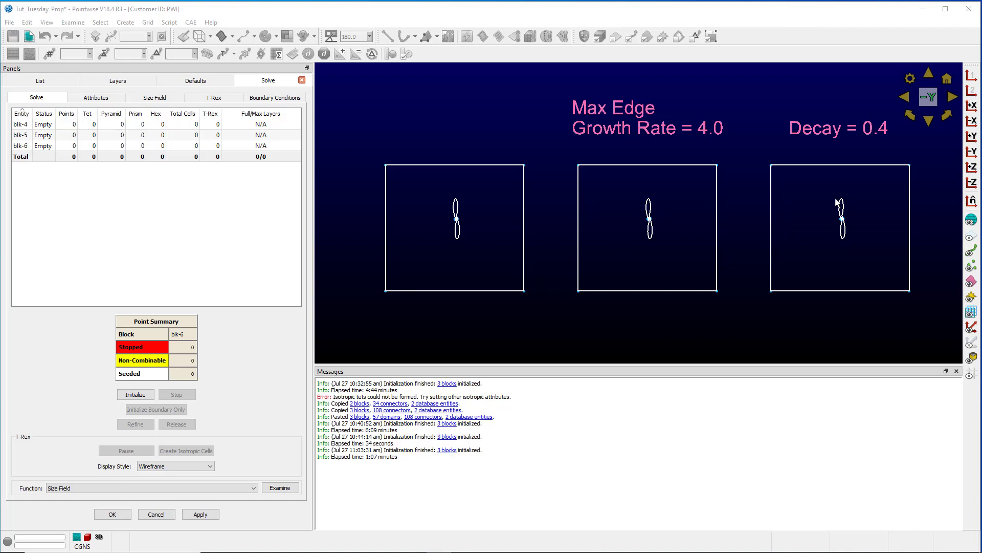
mouse_move(820, 187)
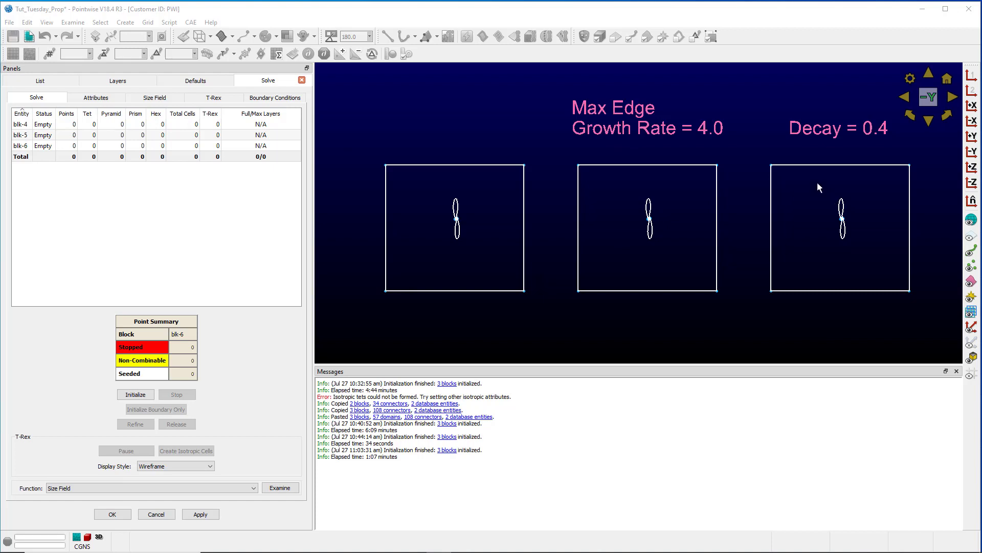
mouse_move(837, 212)
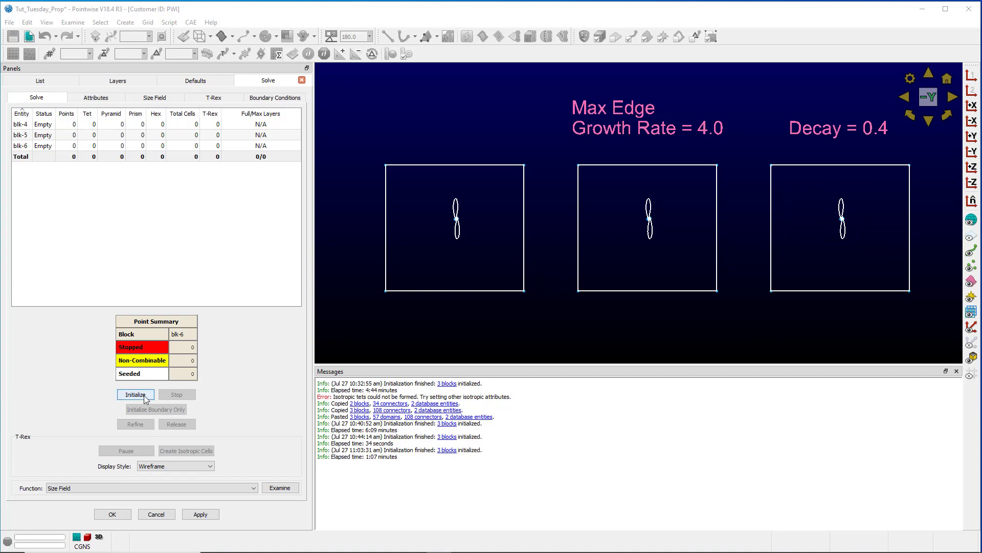
click(135, 394)
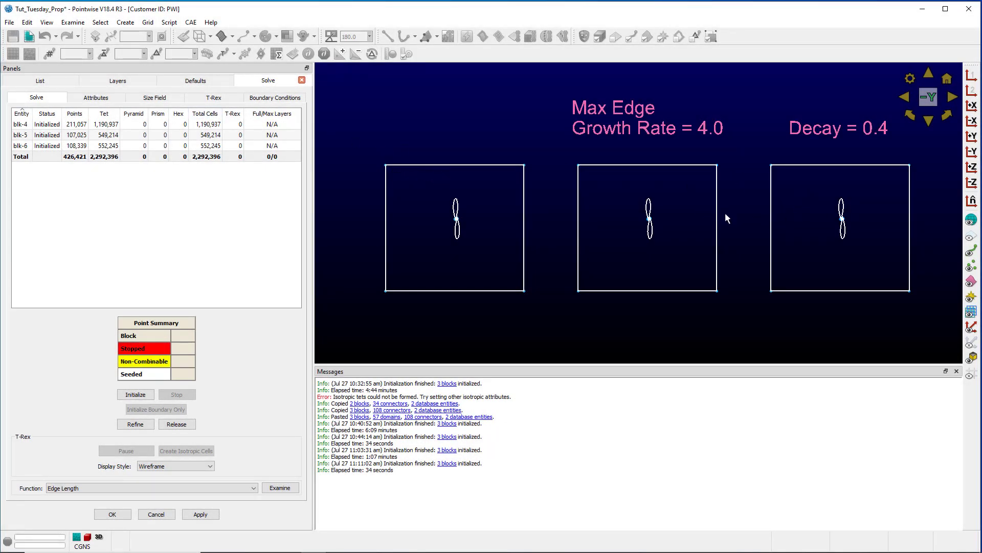
mouse_move(343, 204)
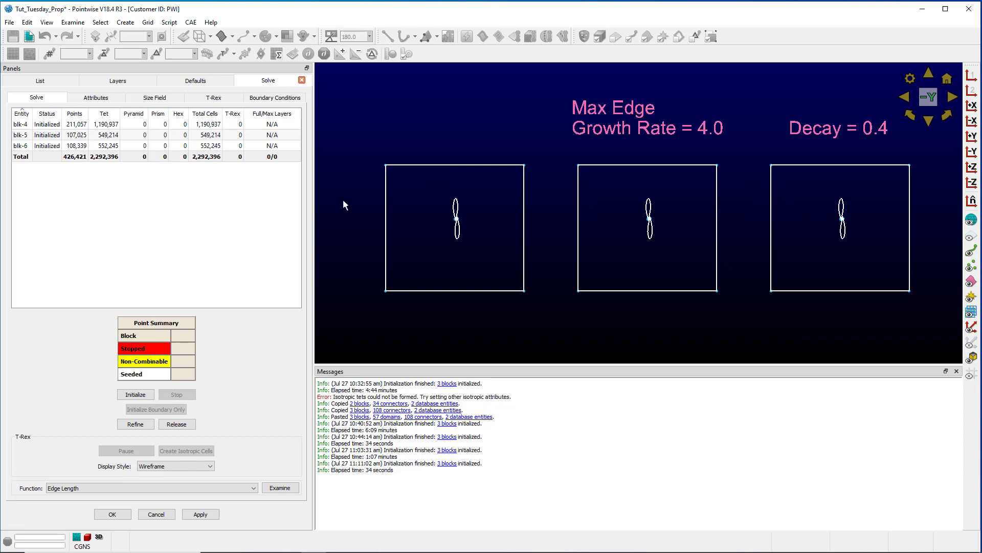
mouse_move(279, 471)
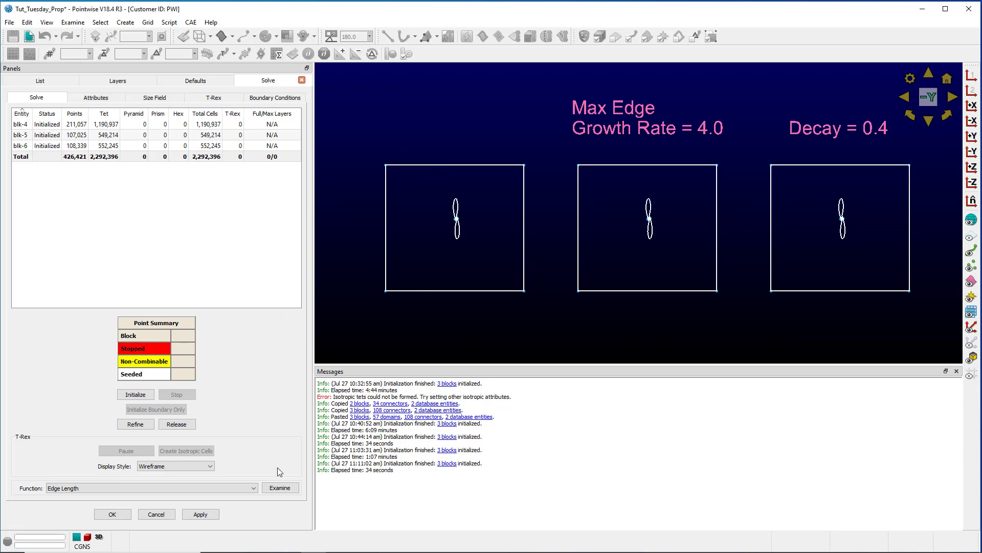
Step: Examine edge lengths of the growth rate 4.0, decay 0.4 blocks
click(280, 487)
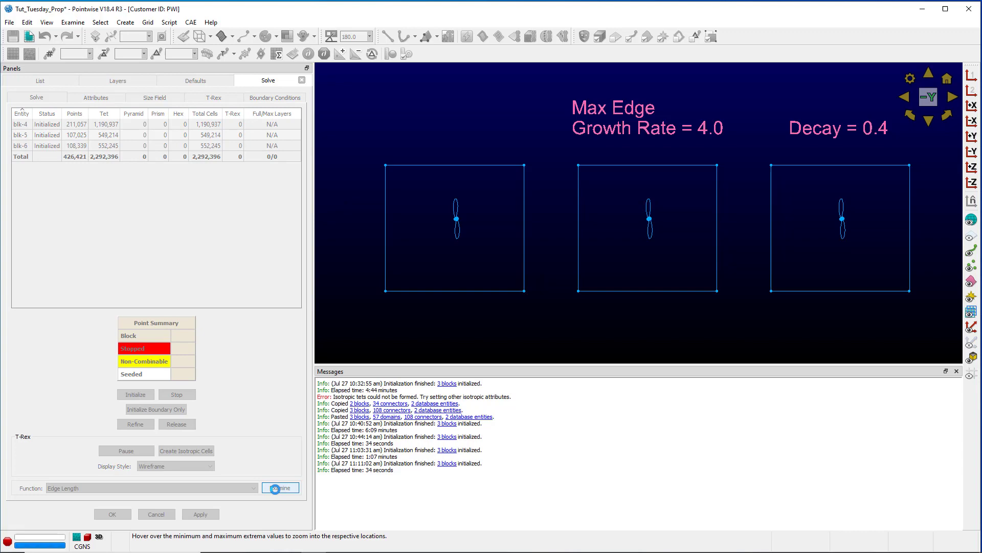
click(280, 488)
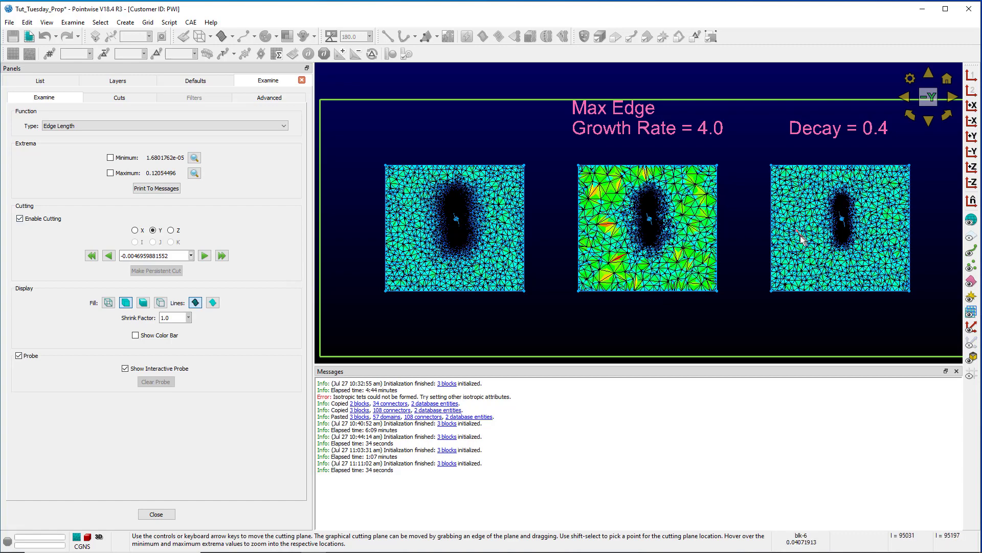
mouse_move(799, 216)
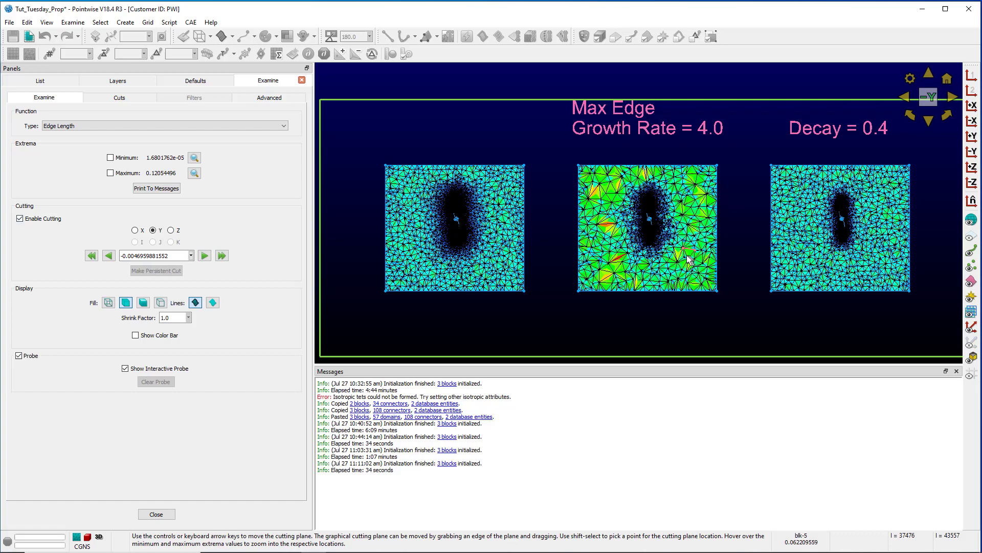
mouse_move(698, 268)
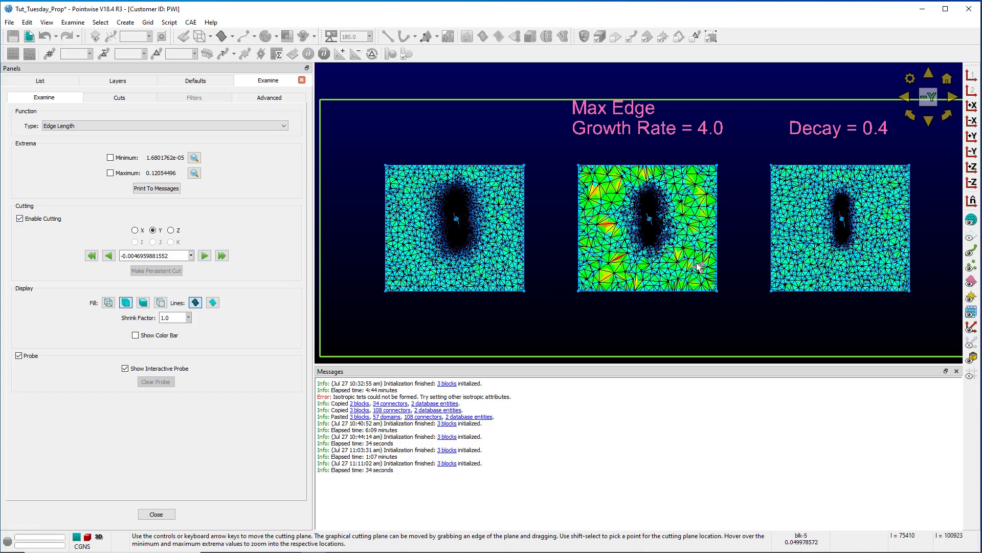